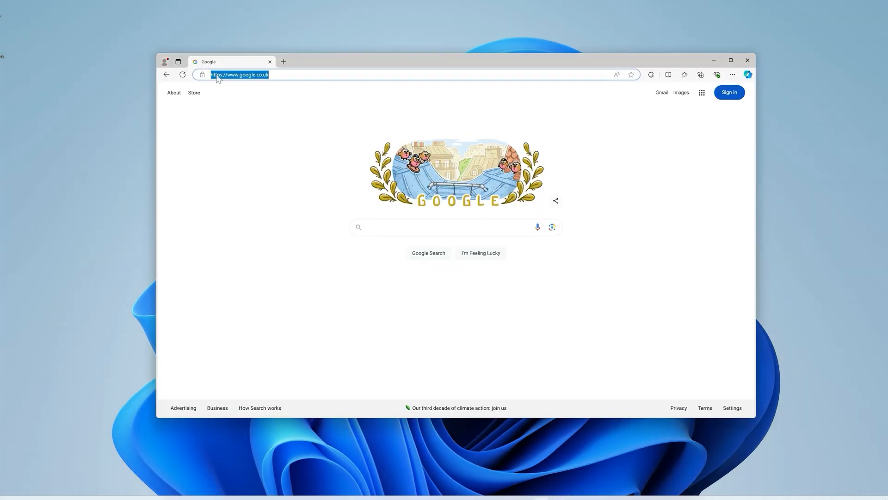
Step: Load the BT Hub Manager home page by navigating Edge to 192.168.1.254
text(192)
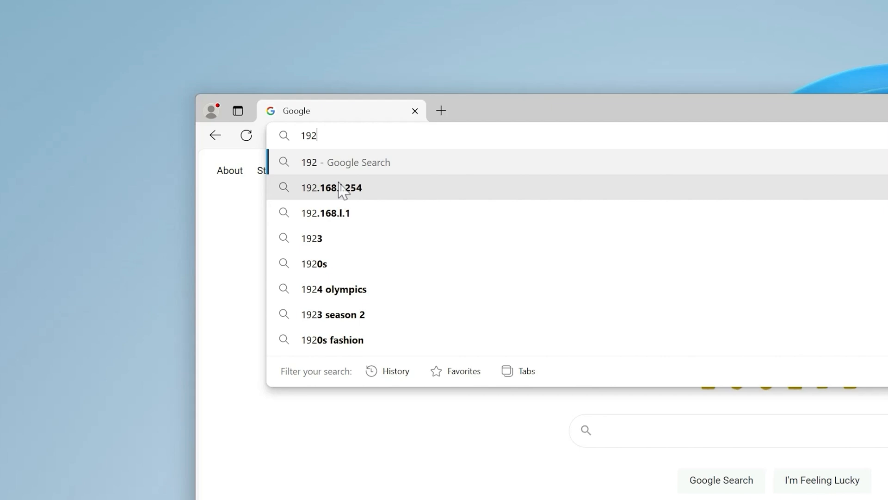
click(331, 188)
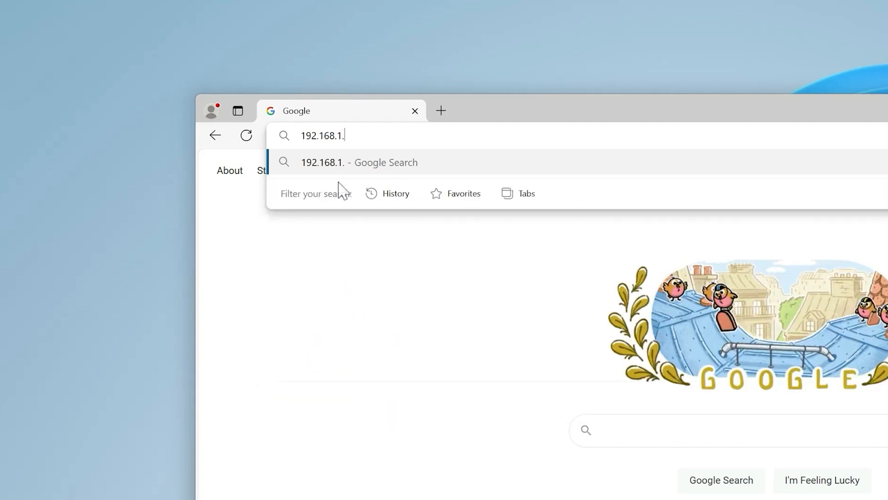
text(254)
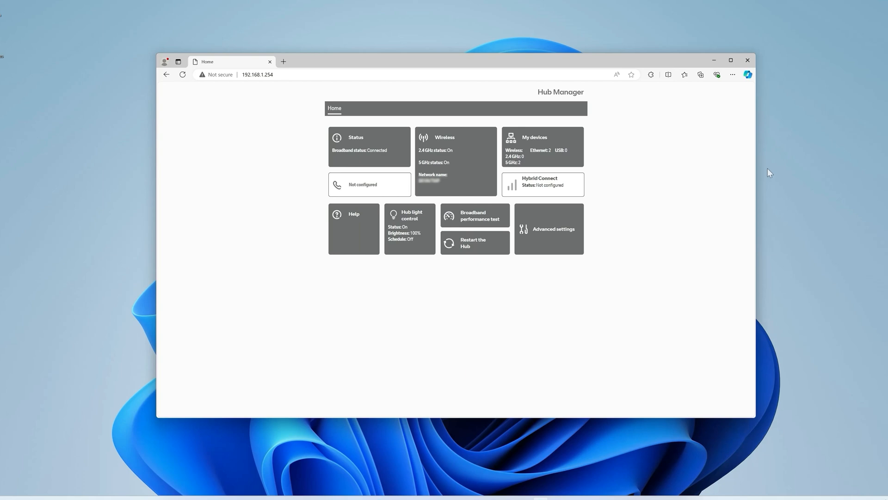
mouse_move(819, 202)
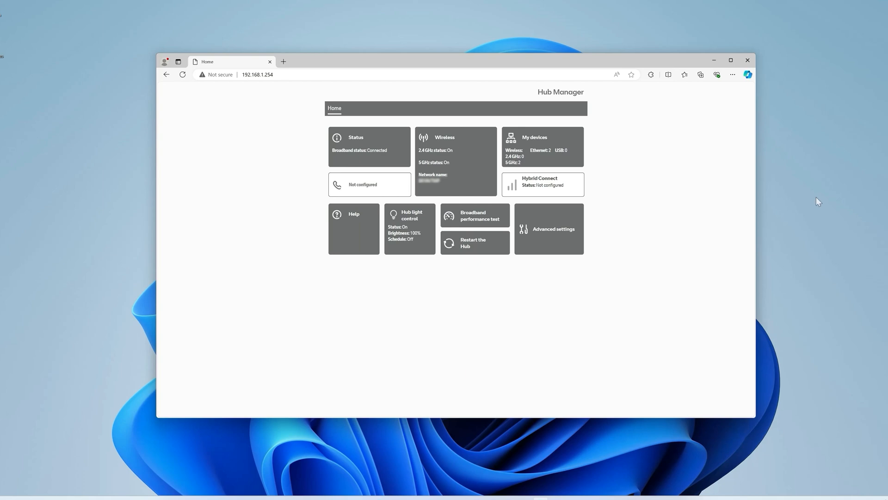
Step: Enter the Advanced settings area showing Broadband and Technical log options
click(730, 60)
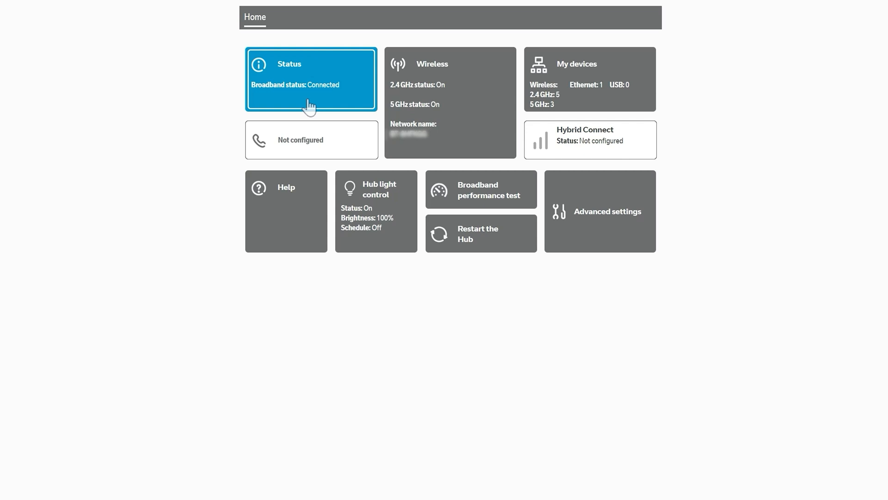
mouse_move(312, 112)
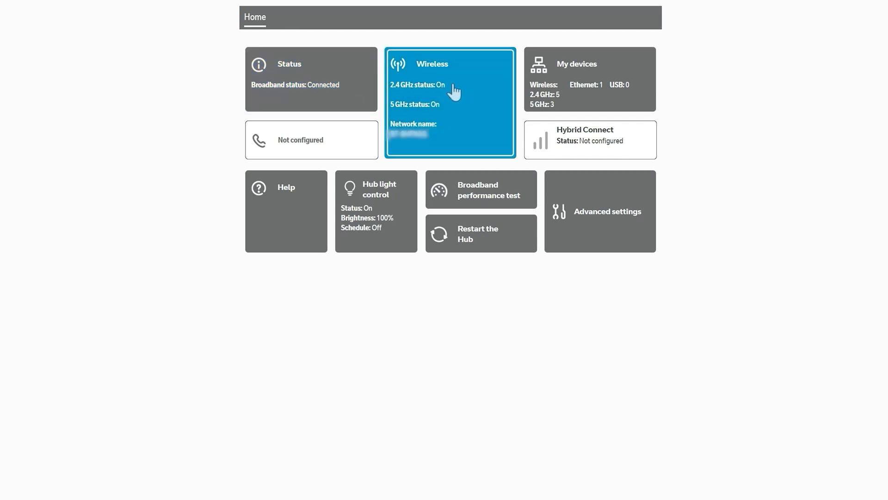
mouse_move(461, 122)
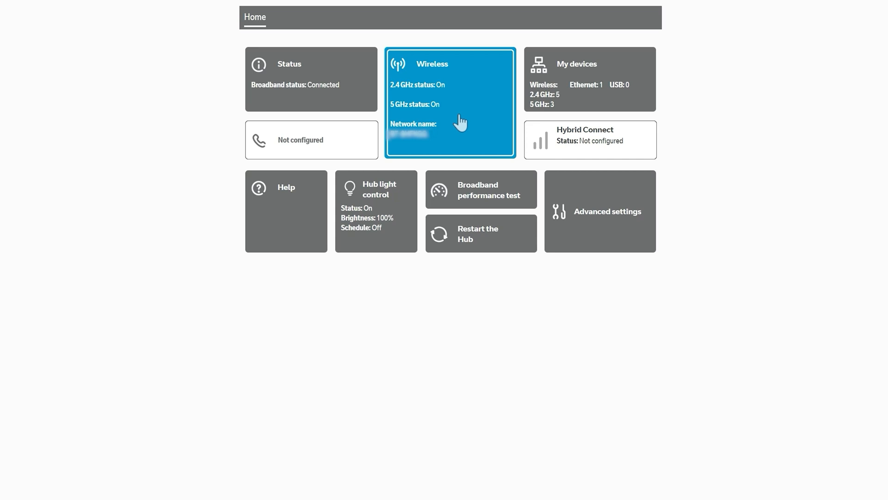
mouse_move(416, 139)
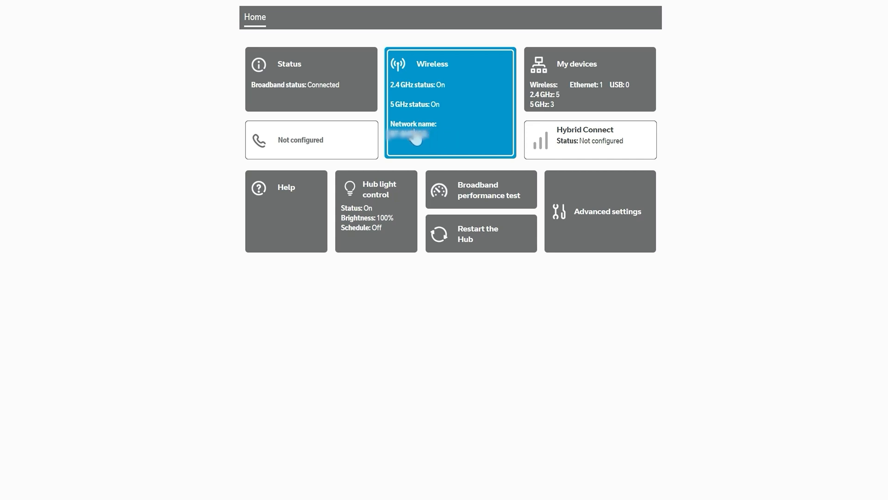
mouse_move(433, 141)
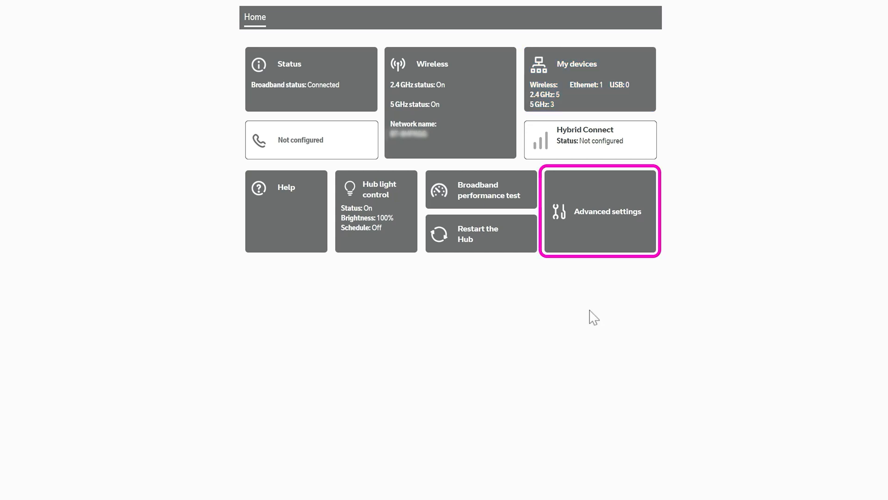
click(600, 211)
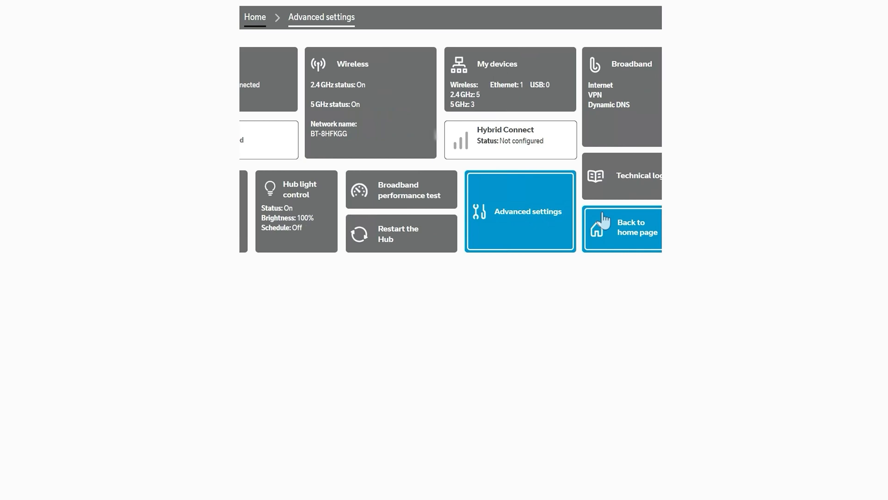